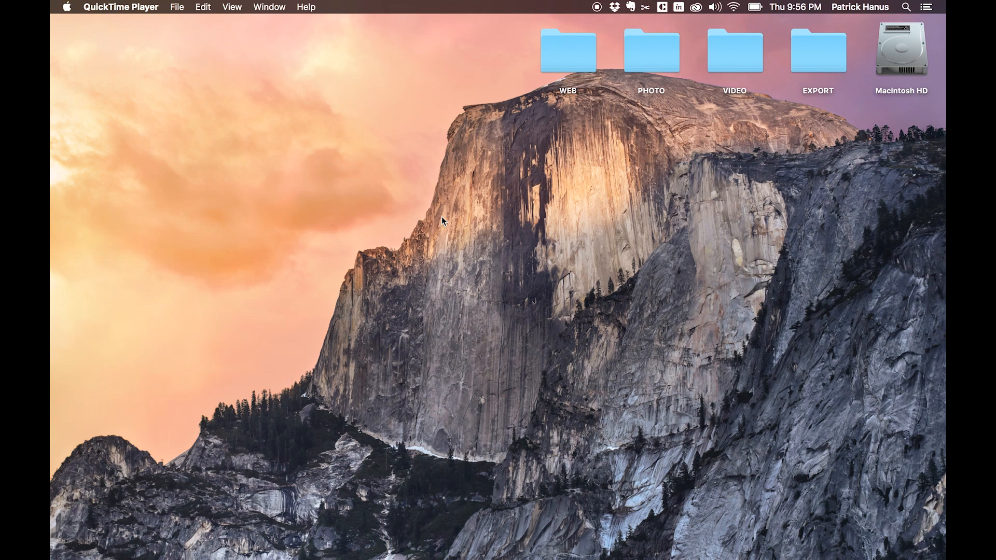
mouse_move(381, 243)
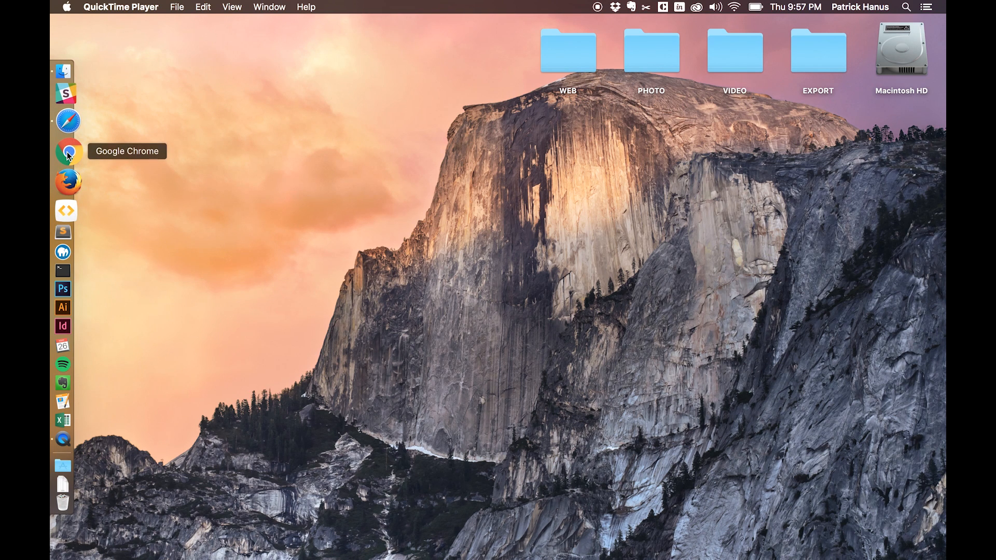
left_click(68, 151)
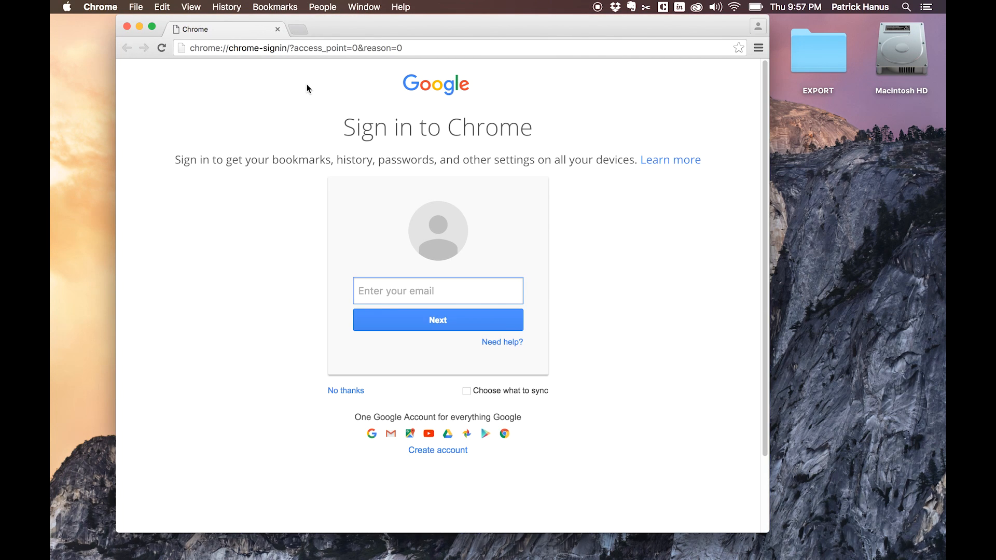
left_click(307, 47)
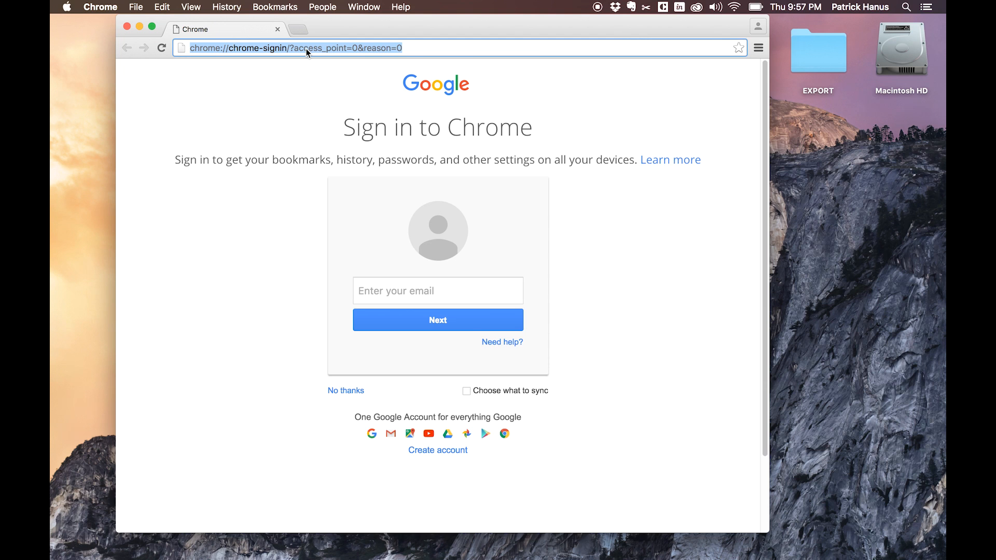
type("https://story.adobe.com/en-us/")
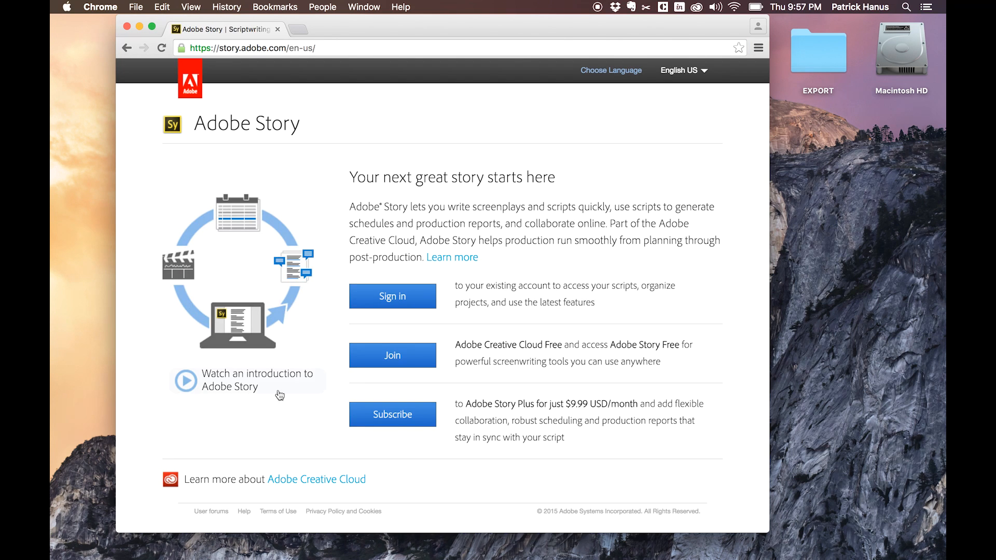
mouse_move(392, 296)
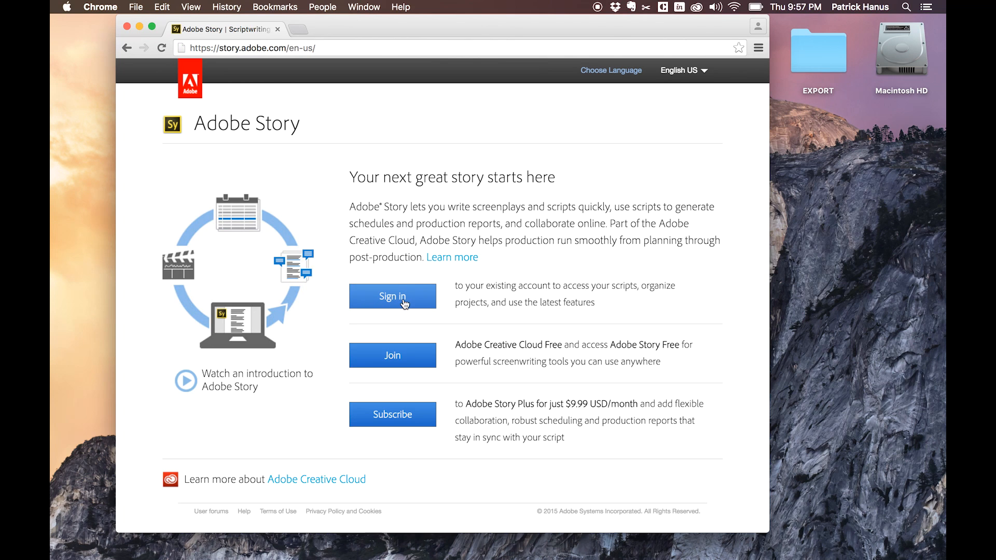
Step: Sign in to Adobe Story and reach the Projects page listing the Sample Project
left_click(392, 297)
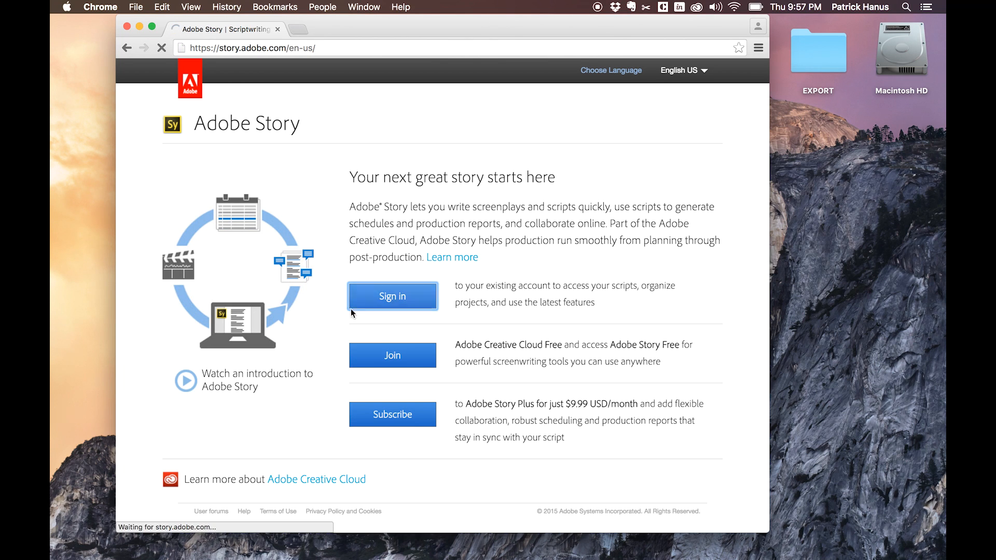
left_click(392, 296)
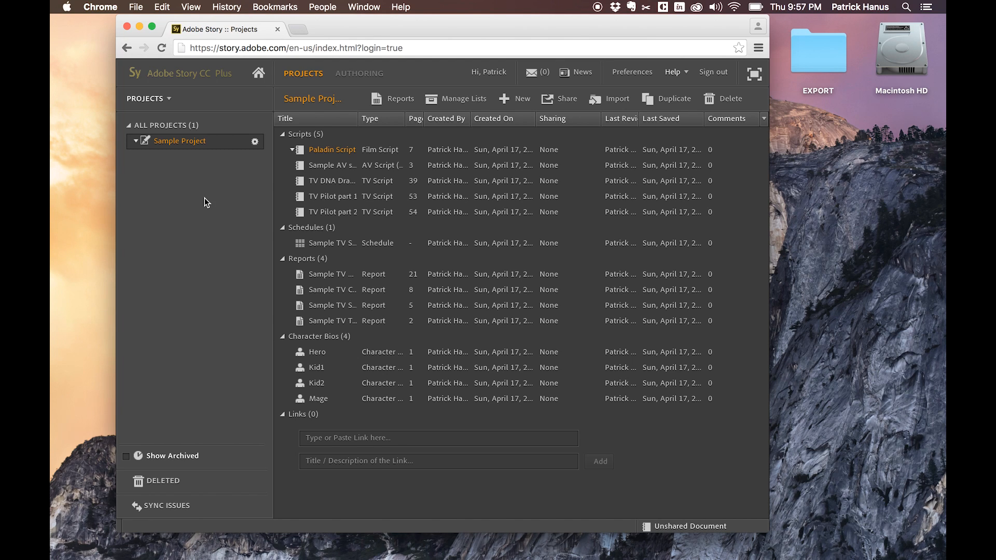
mouse_move(169, 105)
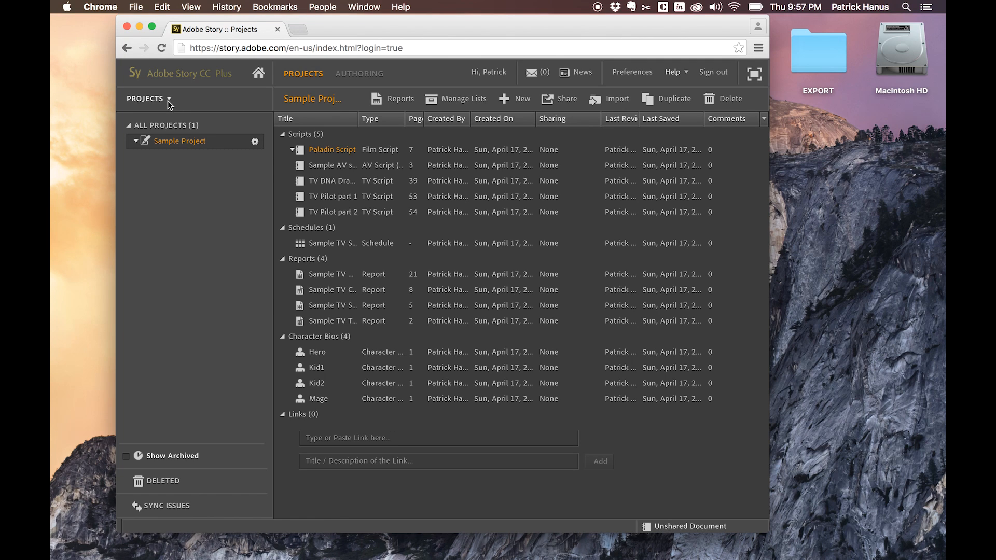
mouse_move(168, 104)
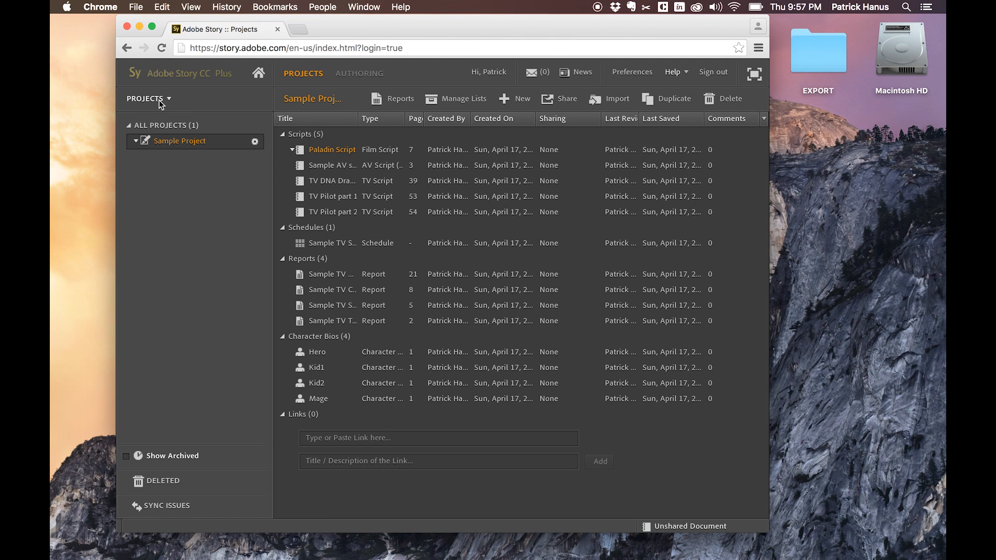
Step: Choose Install Desktop Application so its confirmation dialog appears over the Sample Project
left_click(147, 98)
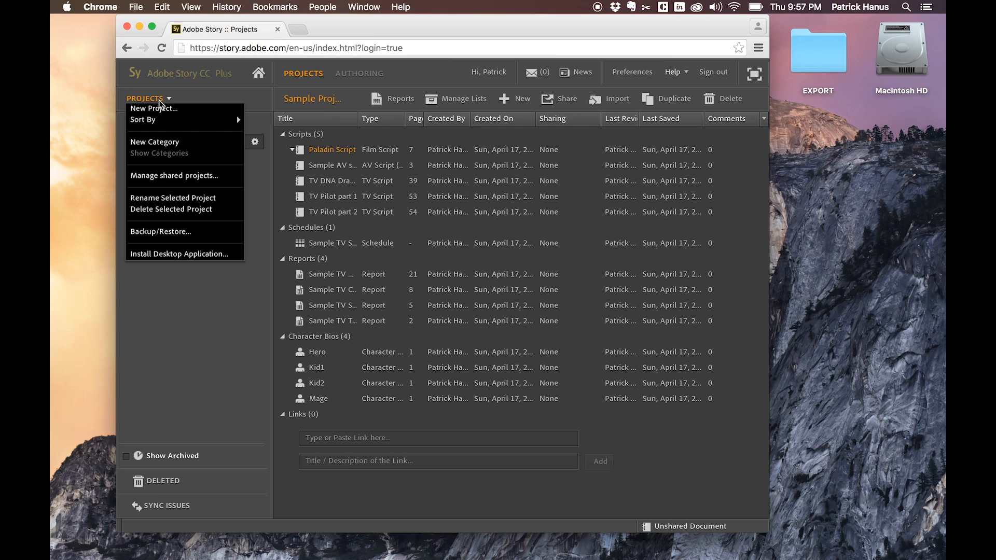
left_click(147, 99)
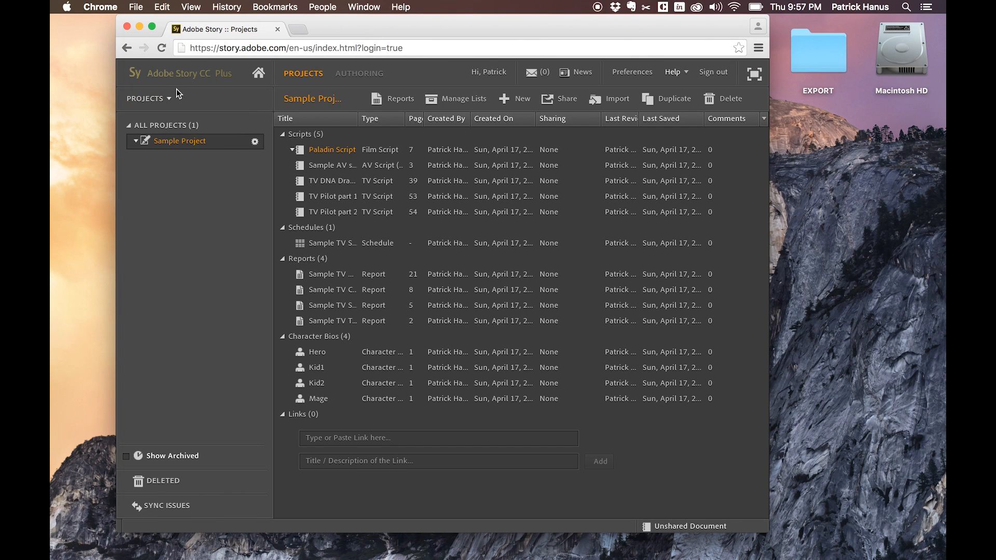
left_click(149, 99)
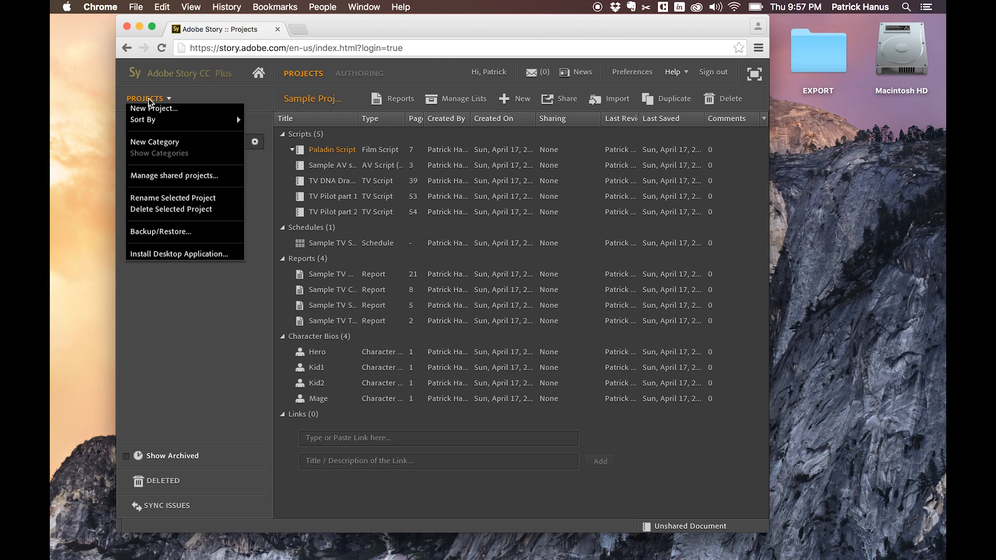
mouse_move(178, 253)
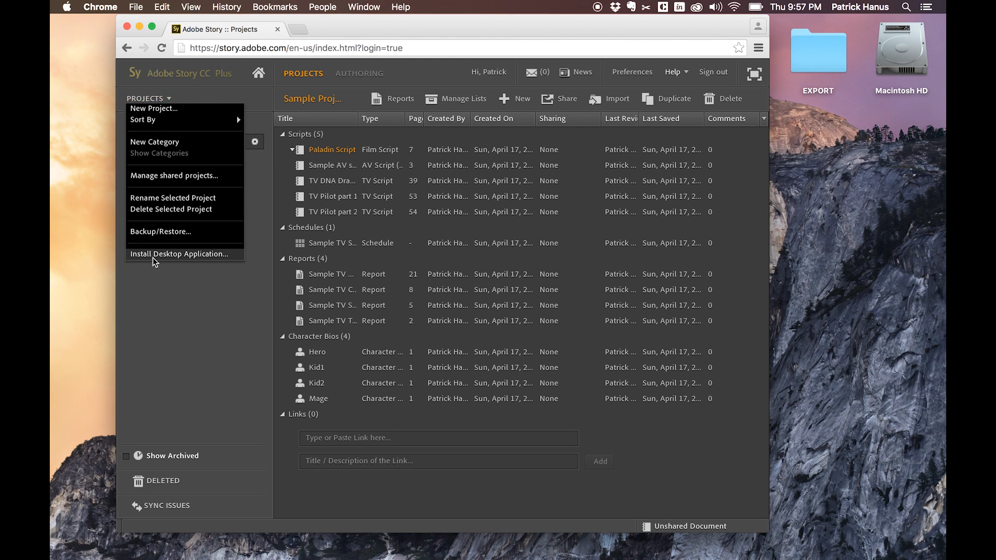
mouse_move(195, 263)
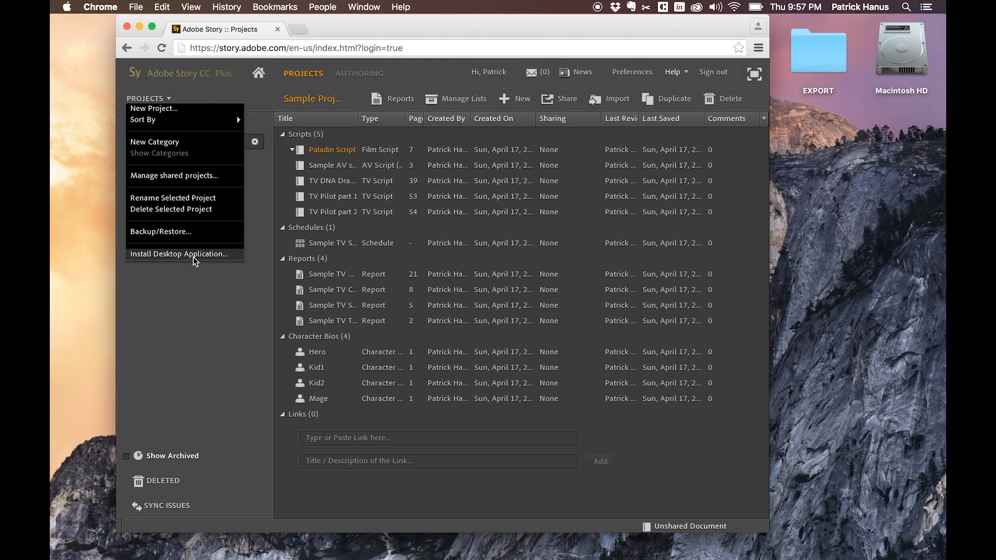
mouse_move(210, 261)
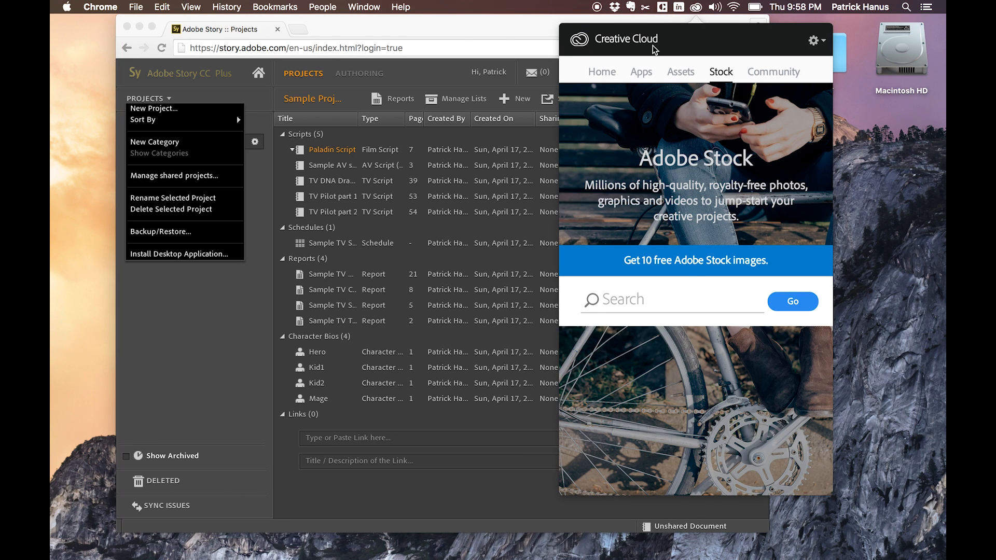
left_click(641, 72)
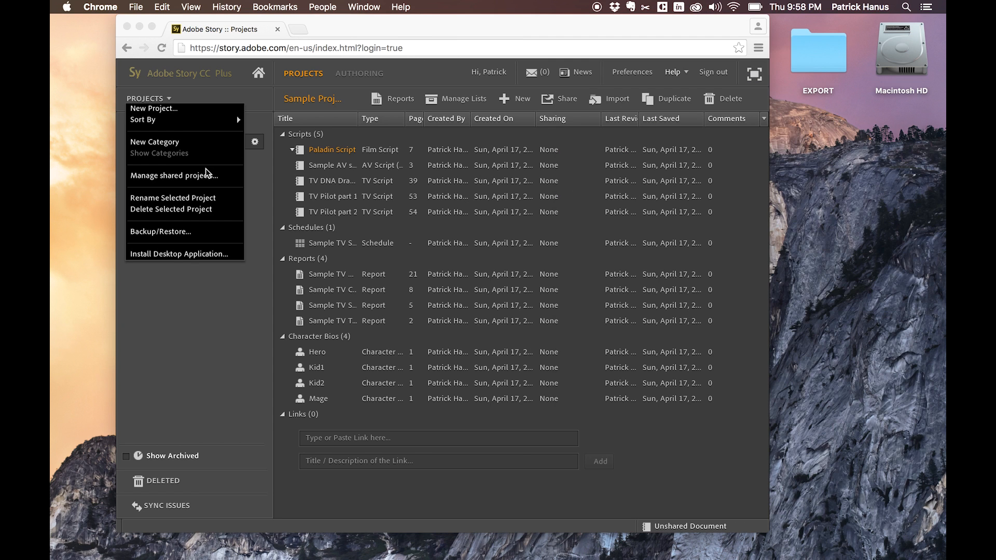
mouse_move(138, 81)
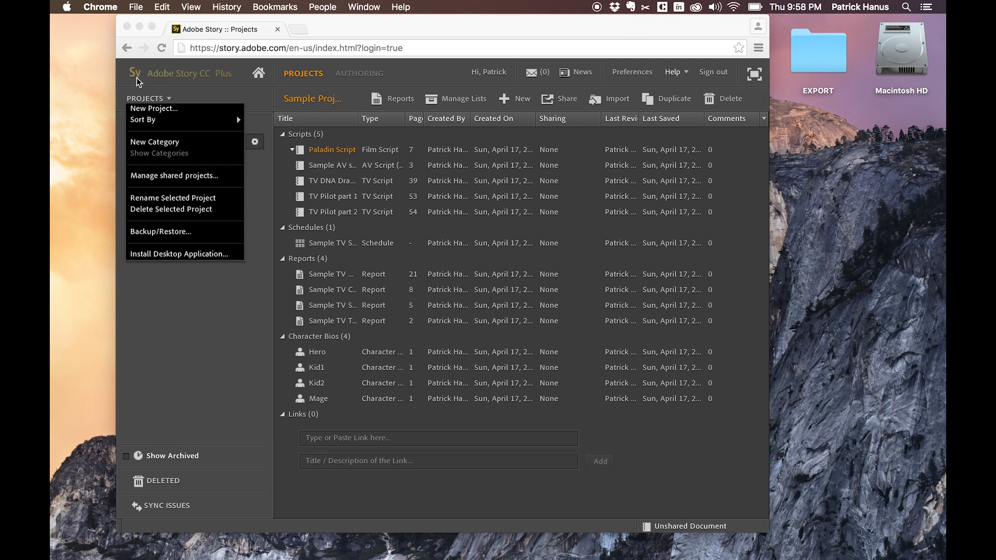
left_click(179, 253)
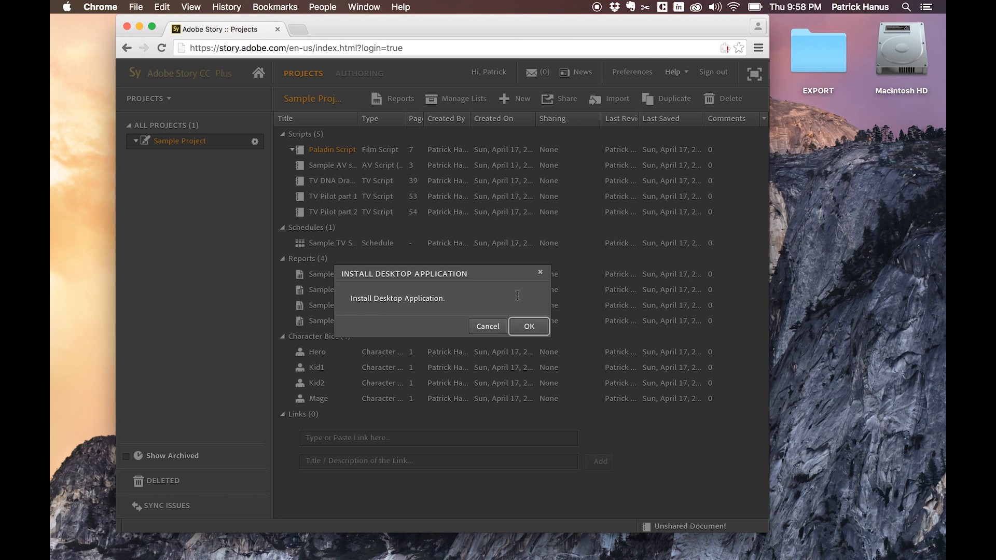
mouse_move(516, 296)
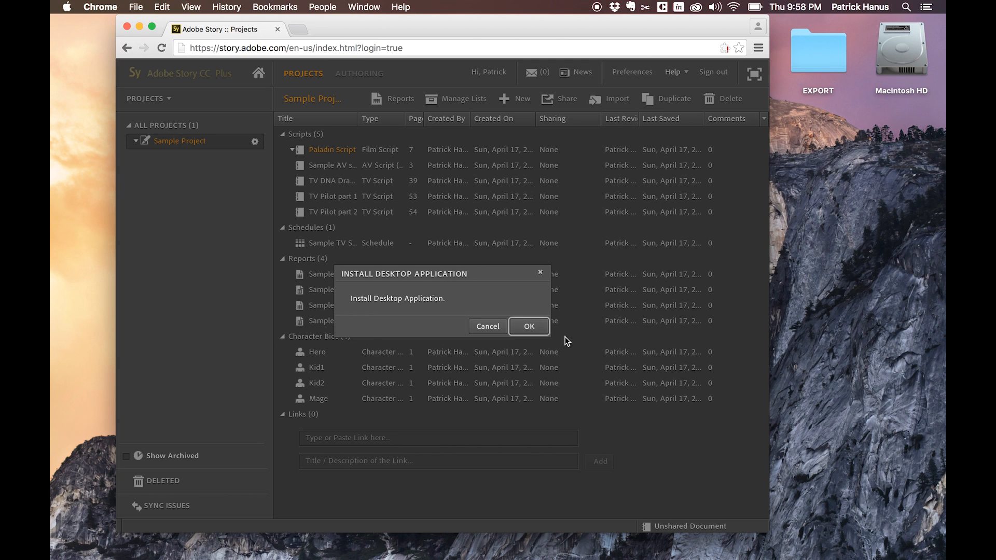
Step: Confirm the install and run the downloaded AdobeStory.air installer
left_click(528, 326)
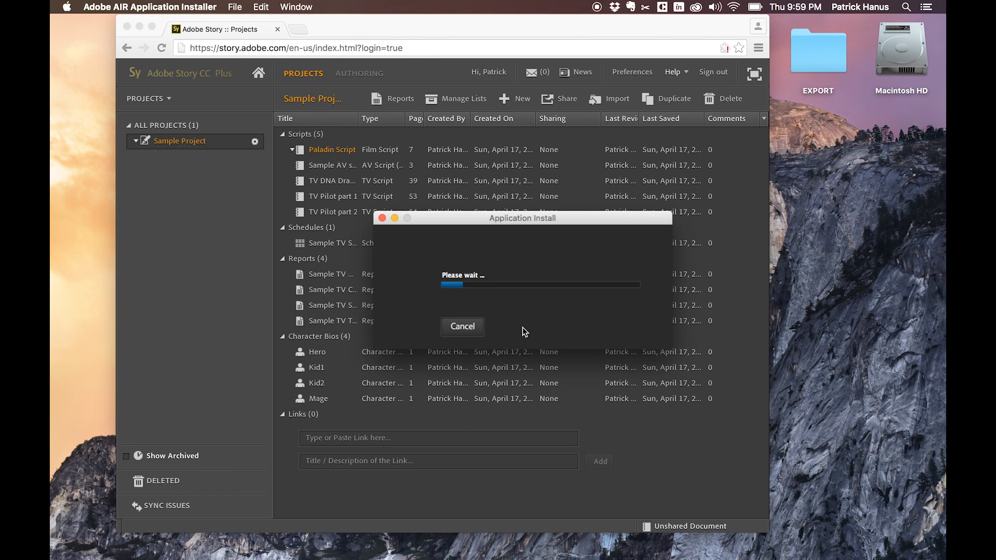
left_click(149, 7)
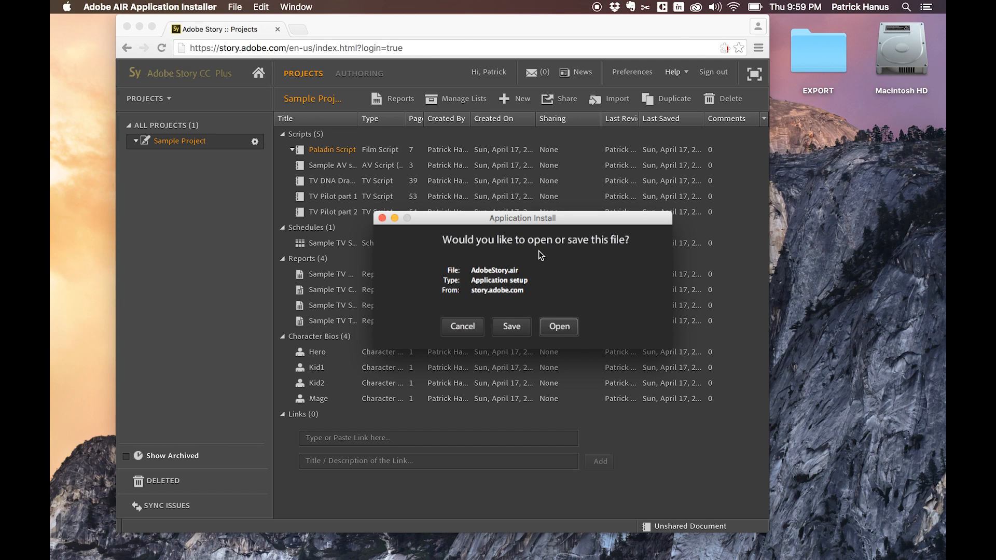
left_click(558, 327)
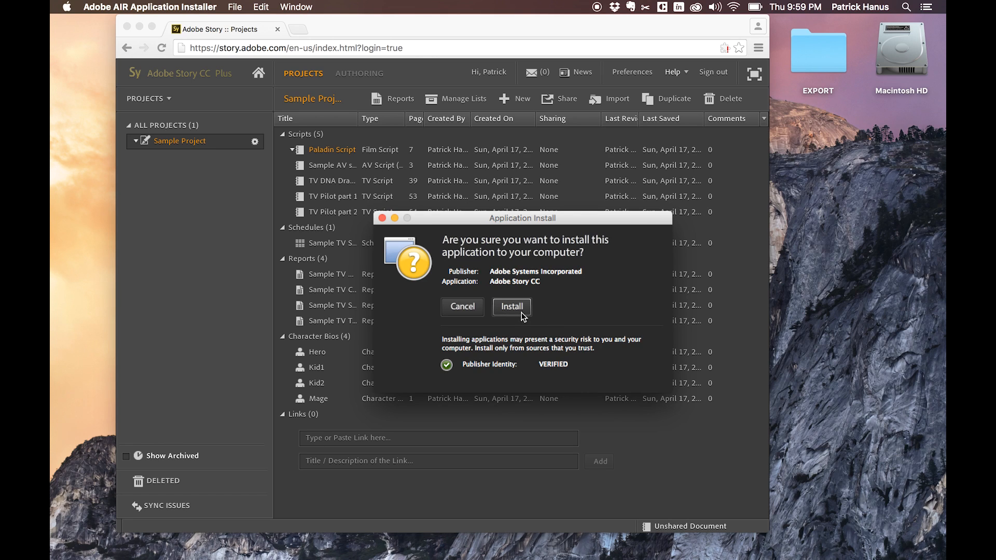
Step: Install Adobe Story CC into Applications and allow it to launch to its welcome screen
left_click(511, 307)
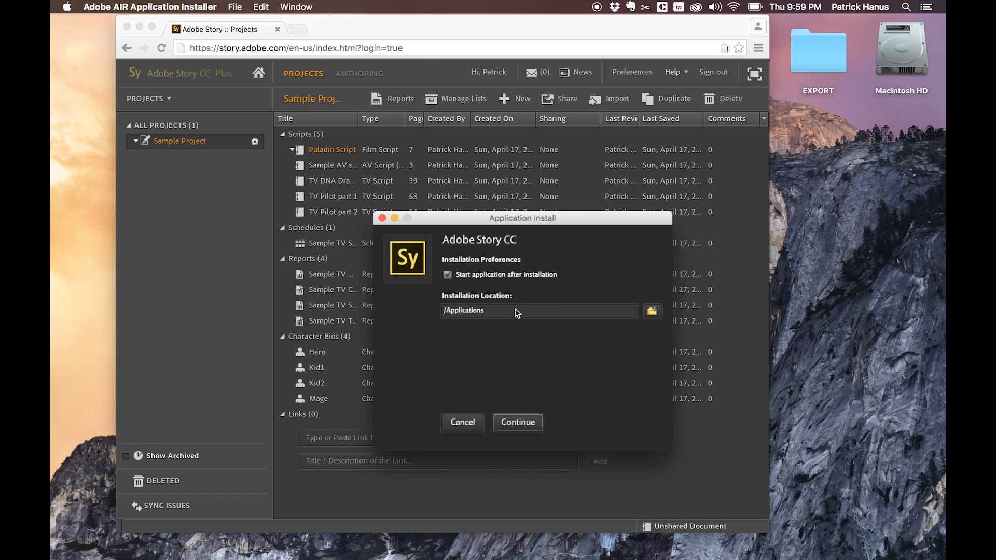
mouse_move(496, 352)
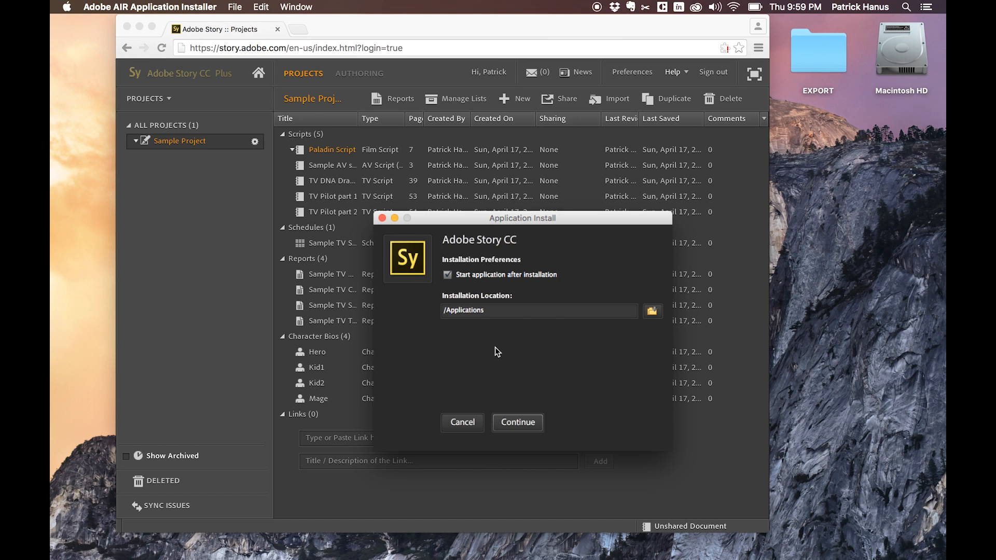
mouse_move(513, 362)
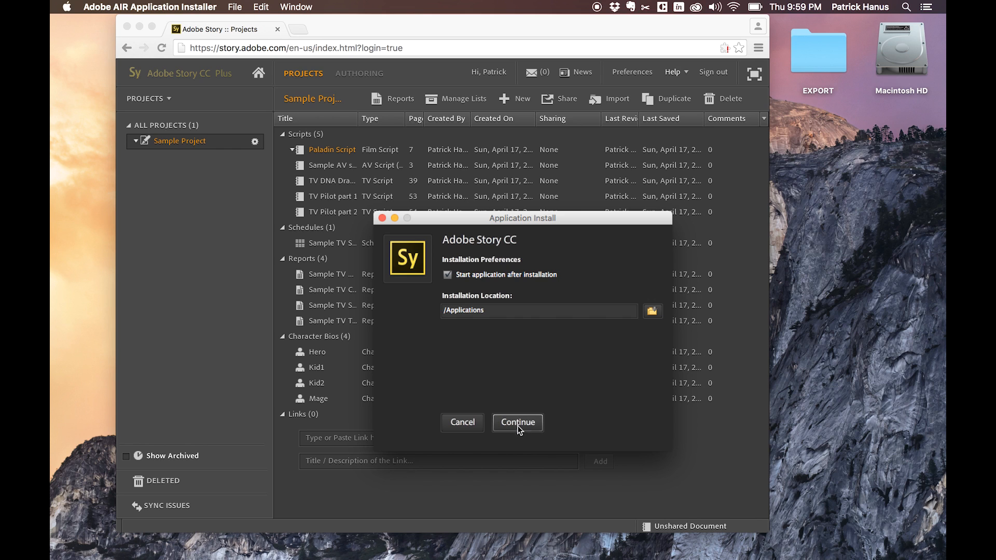
left_click(517, 422)
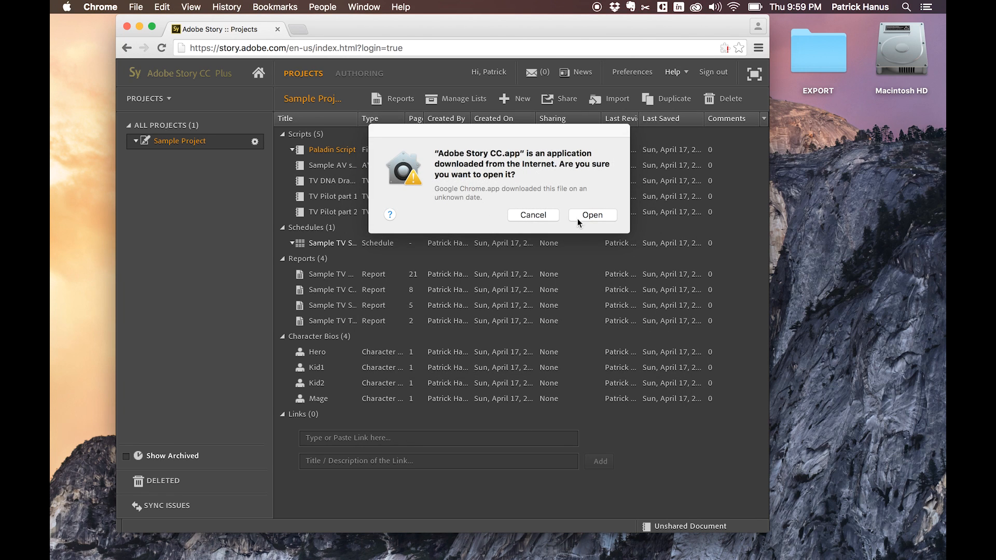
left_click(591, 214)
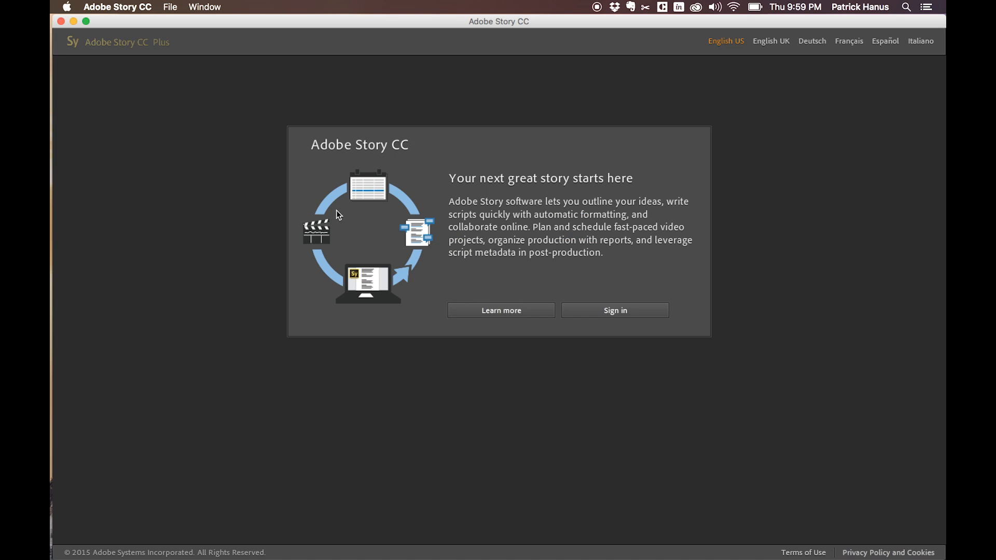
mouse_move(289, 94)
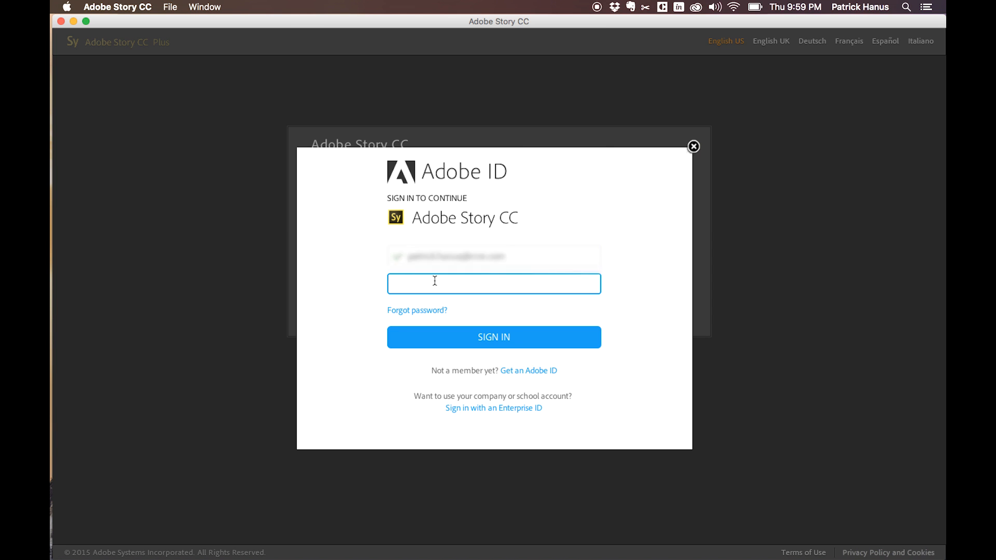
Step: Enter the Adobe ID password and submit the sign-in, resubmitting after the mismatch error
type("password")
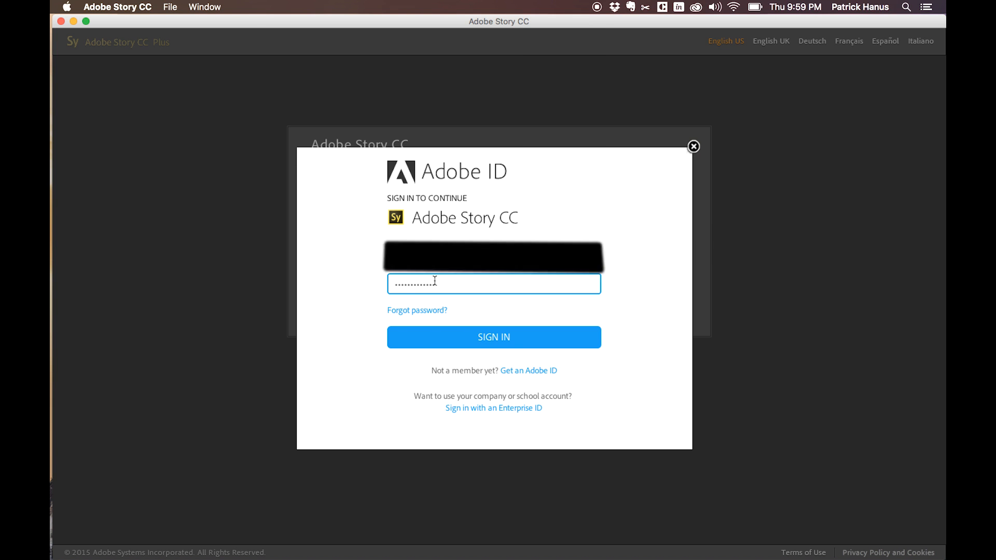
left_click(493, 336)
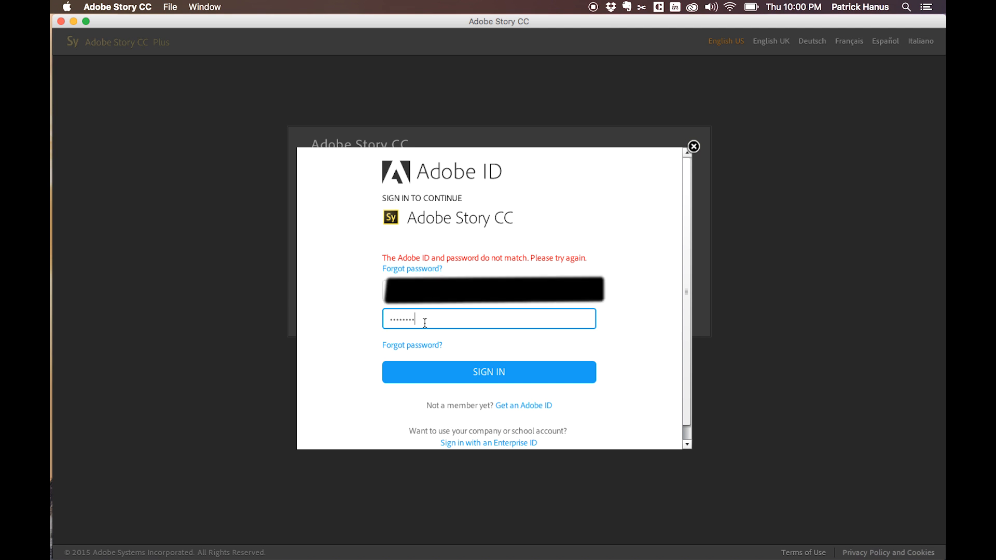
left_click(488, 372)
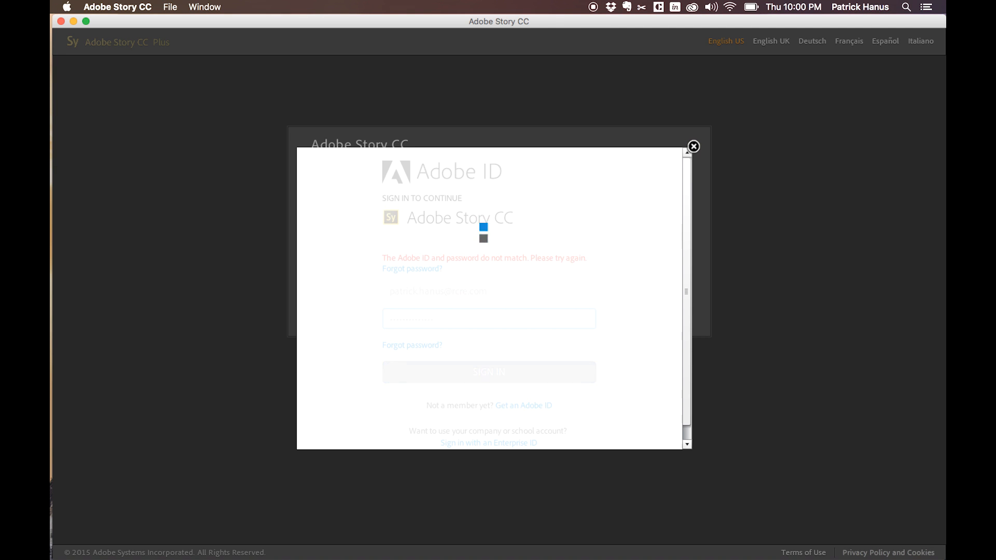
left_click(489, 372)
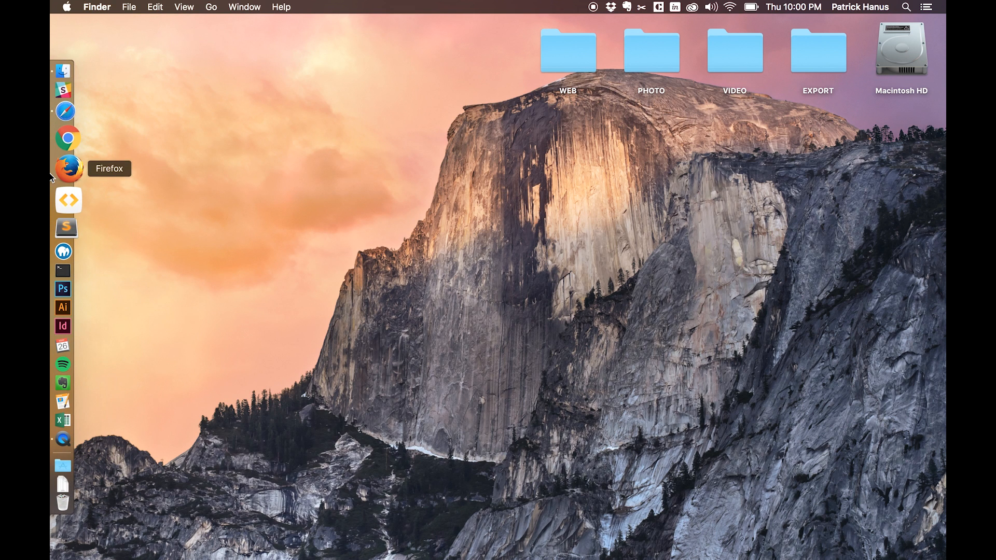
mouse_move(69, 443)
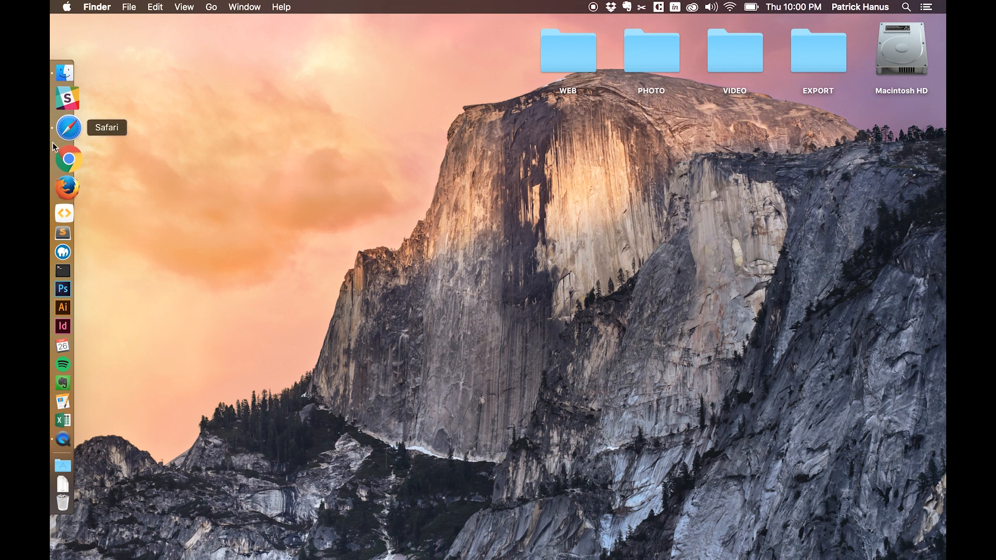
Step: Leave the Finder desktop showing with no application windows open
left_click(66, 127)
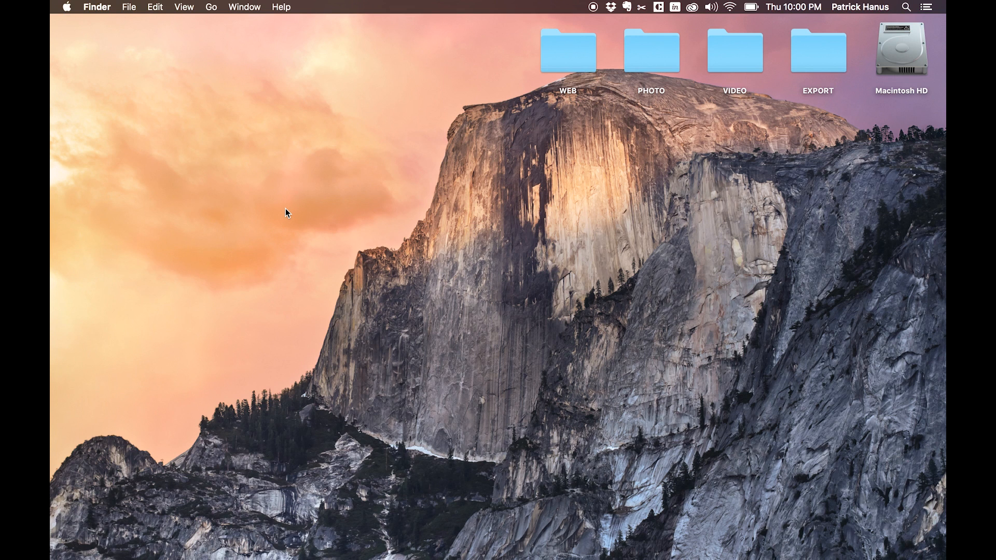
mouse_move(428, 273)
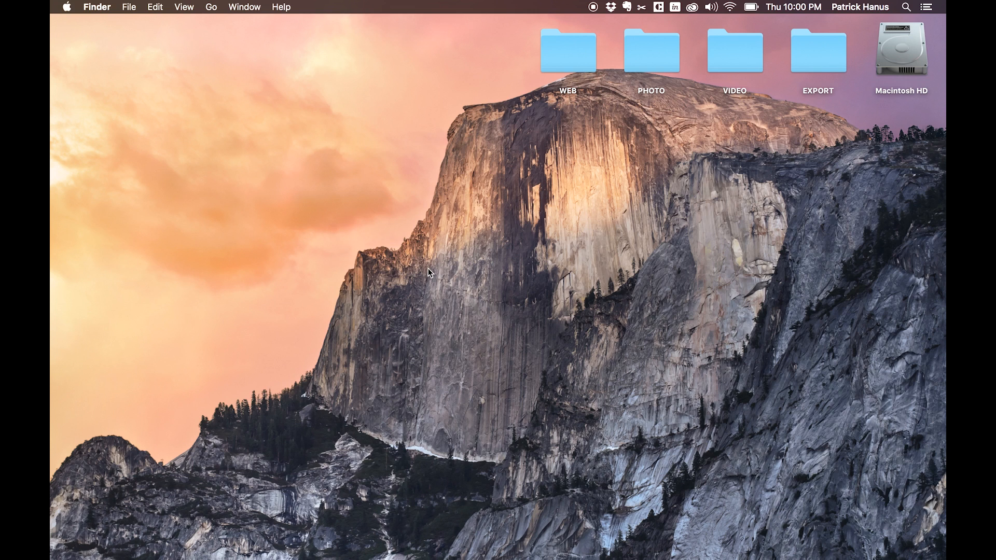
mouse_move(614, 16)
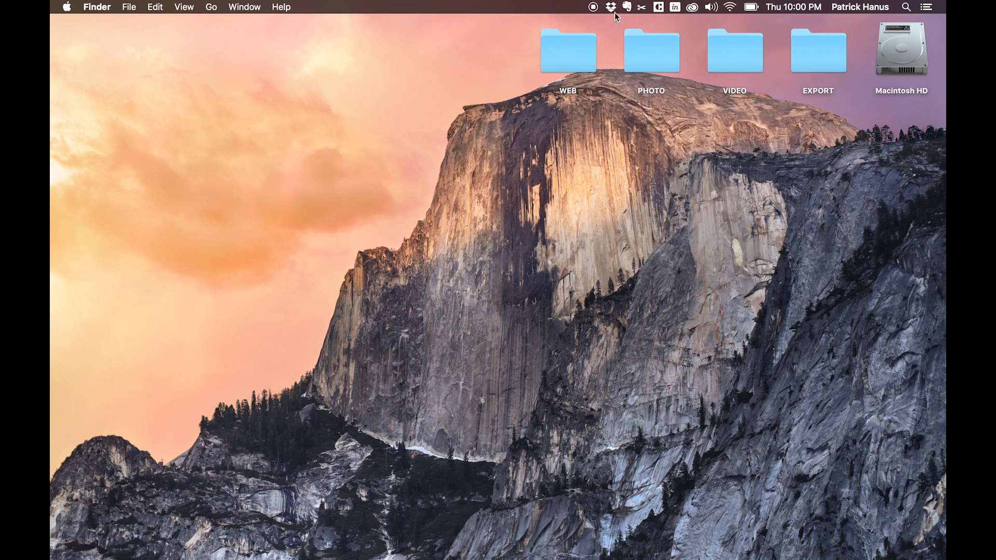